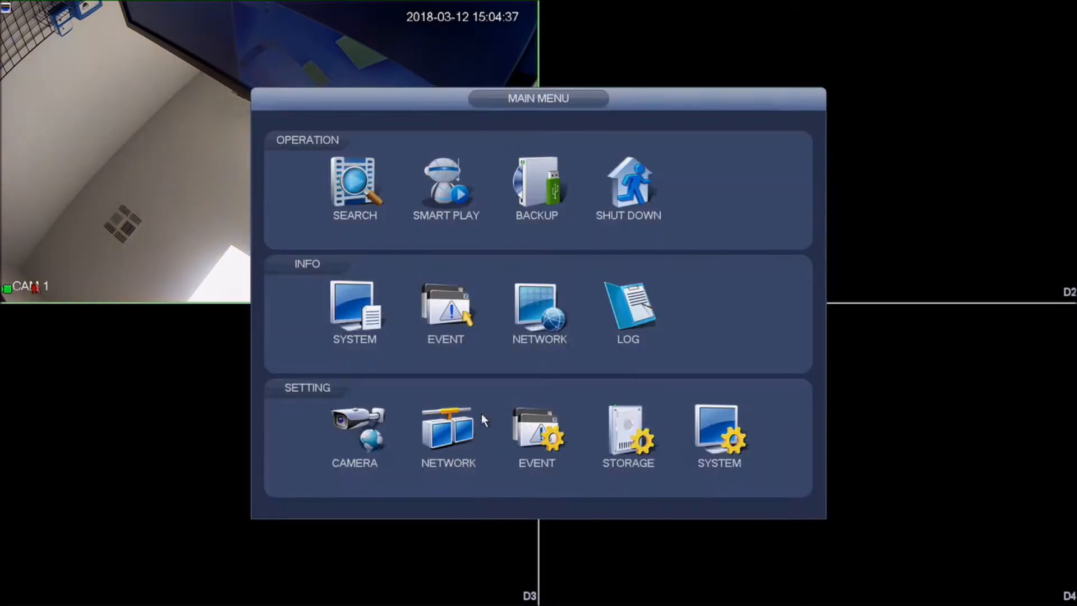
Reach Event > Smart Plan, confirm channel D1, and select the Face Detection smart function
{"action": "left_click", "coordinate": [538, 429]}
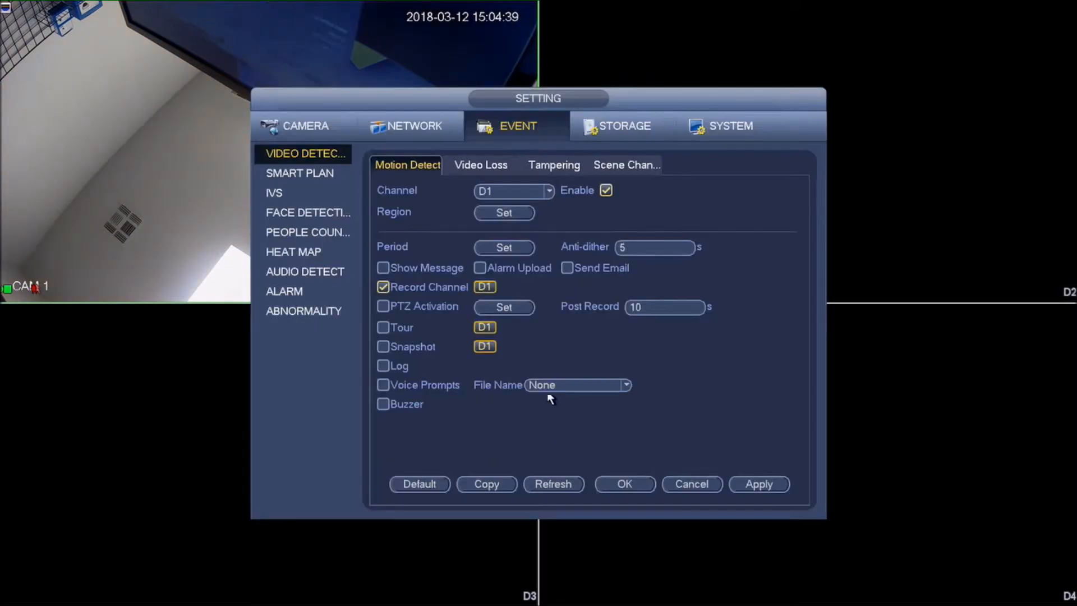
{"action": "left_click", "coordinate": [300, 173]}
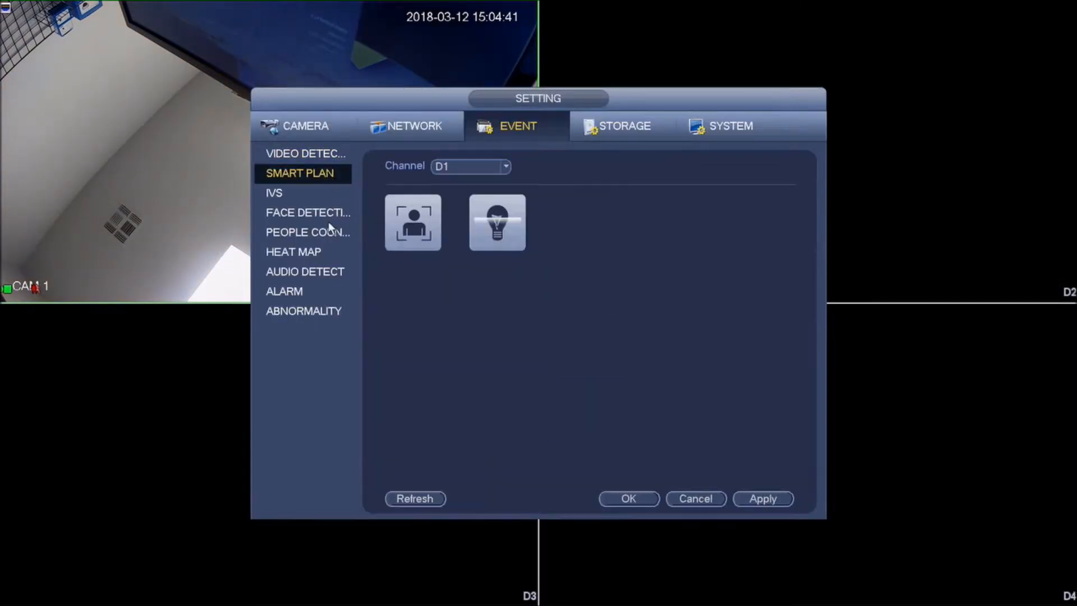
{"action": "left_click", "coordinate": [505, 166]}
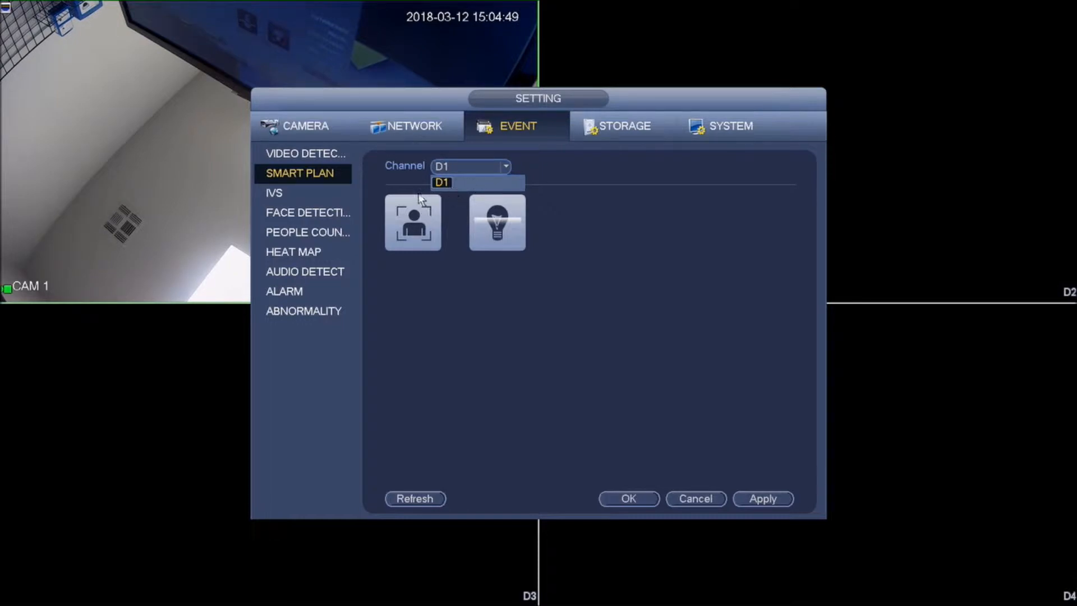
{"action": "mouse_move", "coordinate": [461, 202]}
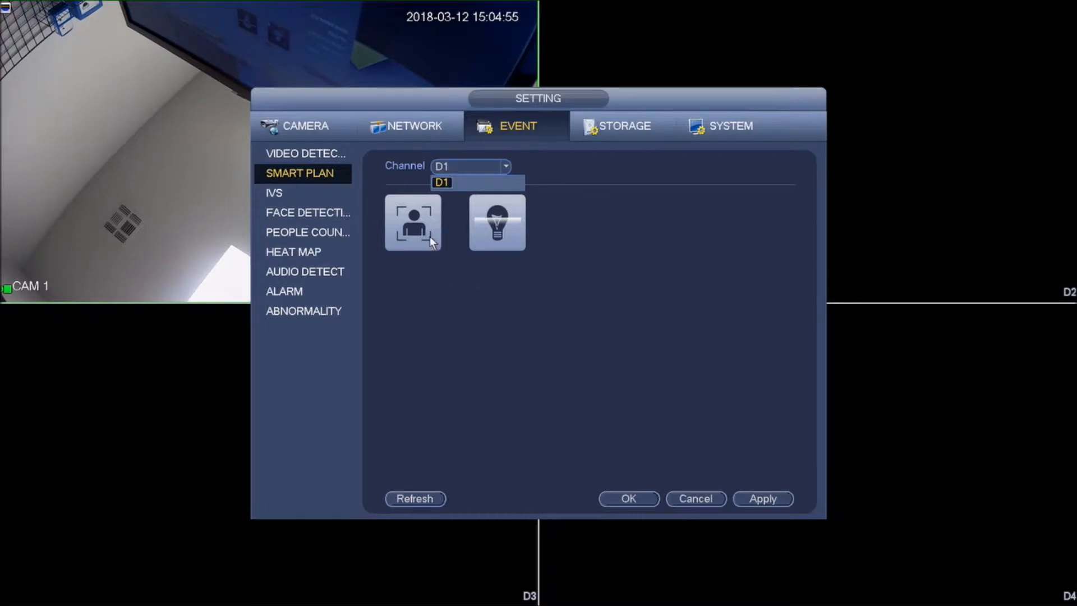
{"action": "mouse_move", "coordinate": [418, 243]}
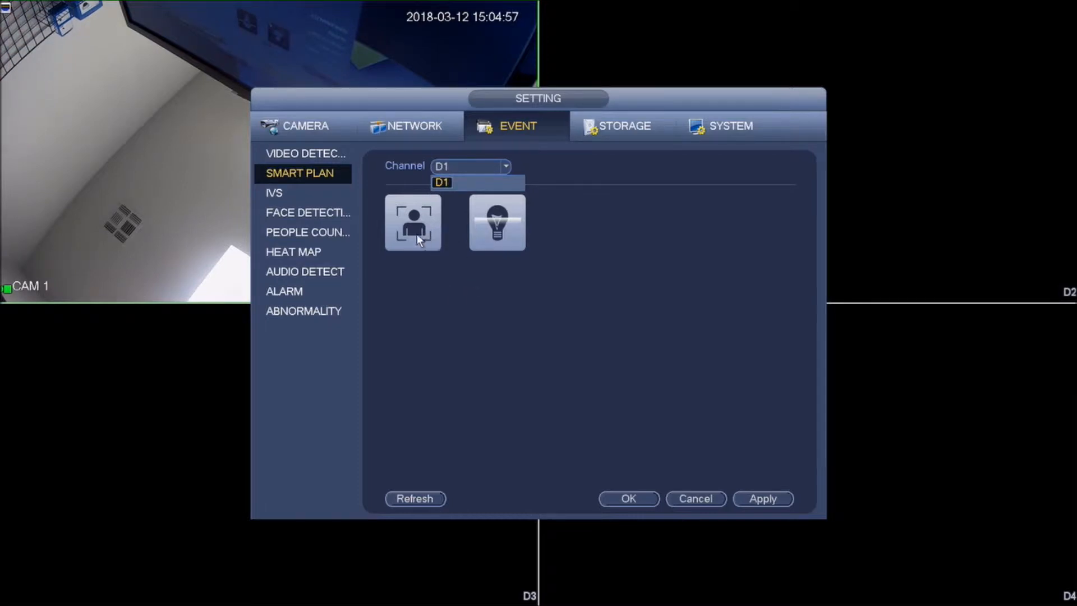
{"action": "left_click", "coordinate": [441, 182]}
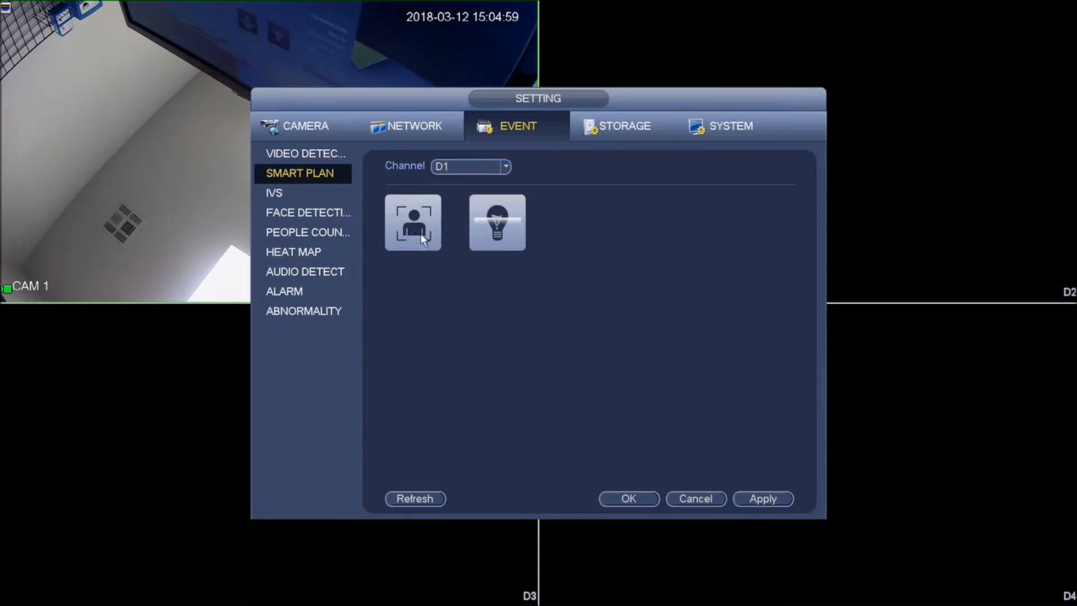
{"action": "mouse_move", "coordinate": [413, 222]}
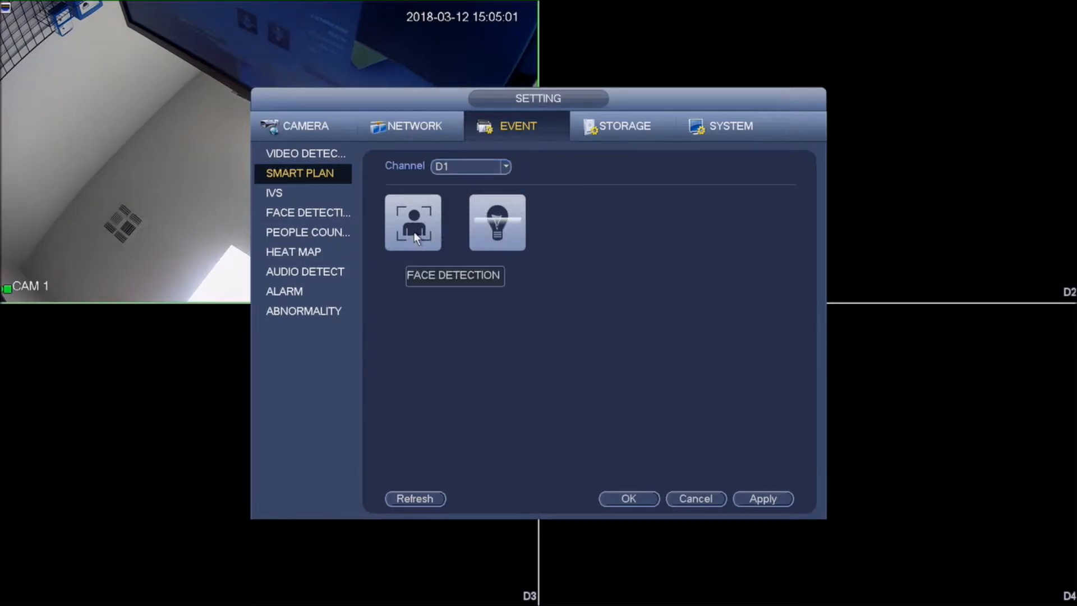
Save the smart plan, enable Face Detection with Face ROI on D1, and confirm with OK
{"action": "left_click", "coordinate": [413, 222]}
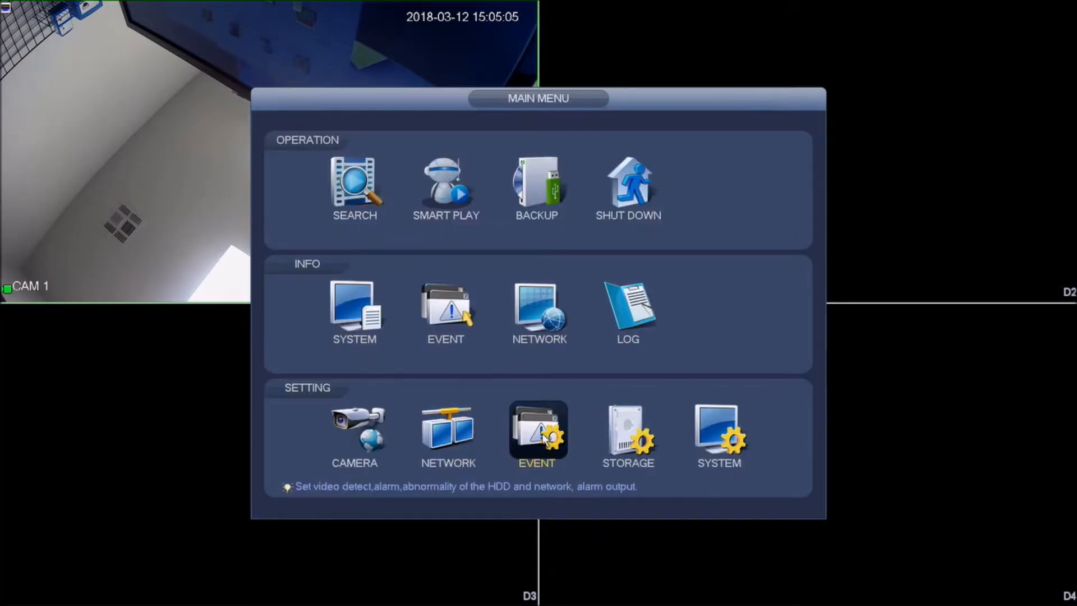
{"action": "left_click", "coordinate": [538, 433]}
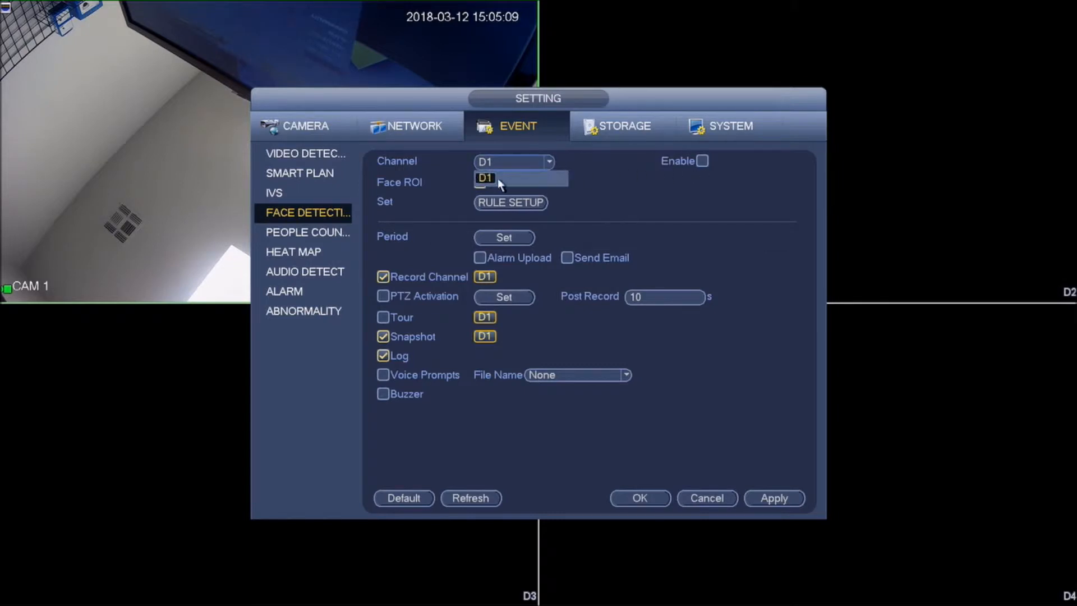
{"action": "left_click", "coordinate": [702, 160]}
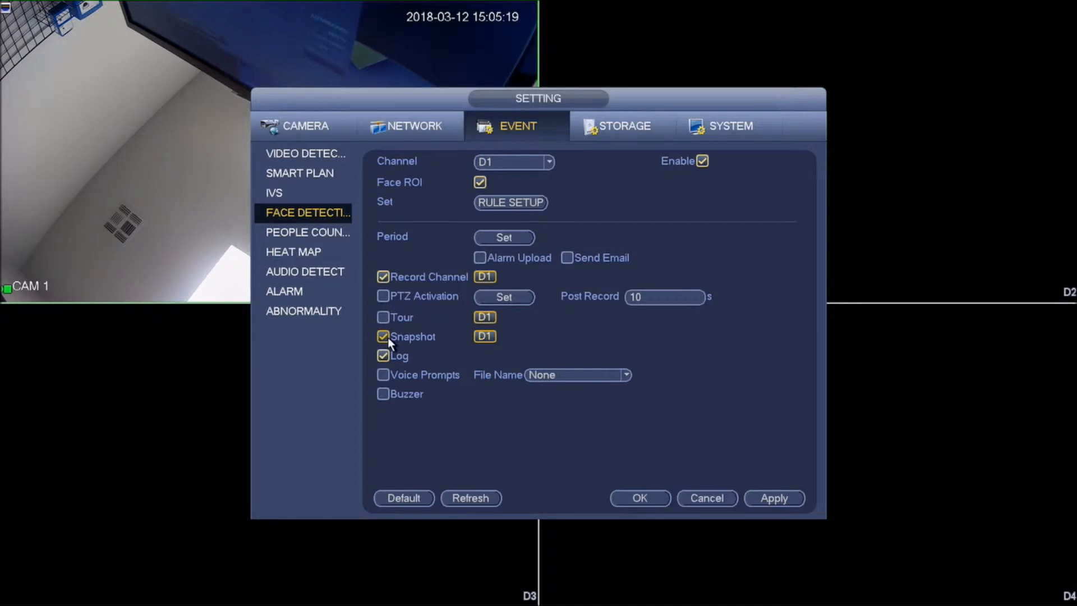
{"action": "left_click", "coordinate": [382, 335]}
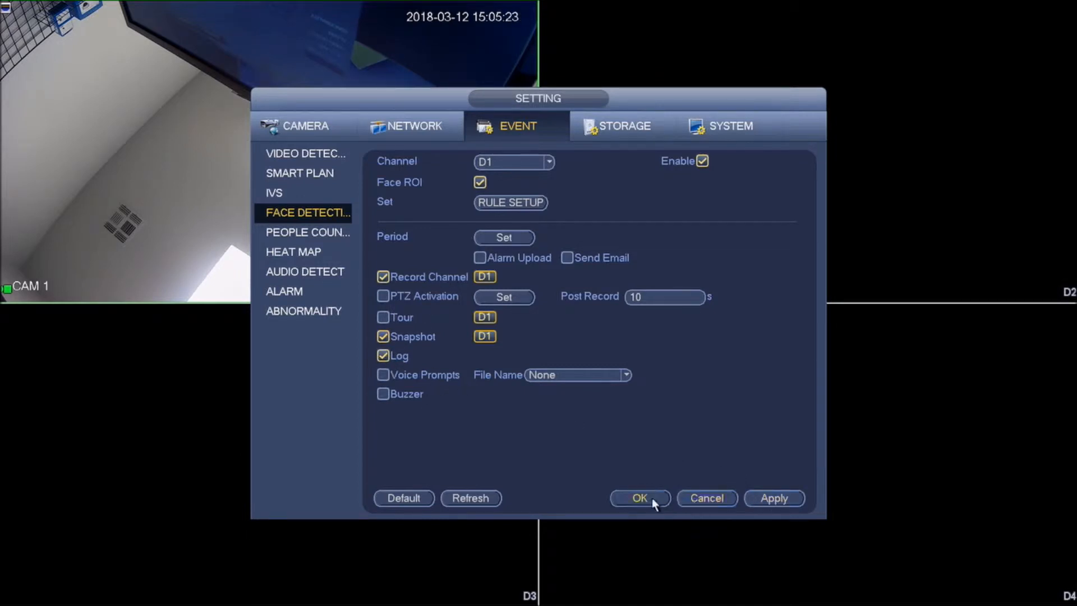
{"action": "left_click", "coordinate": [638, 496]}
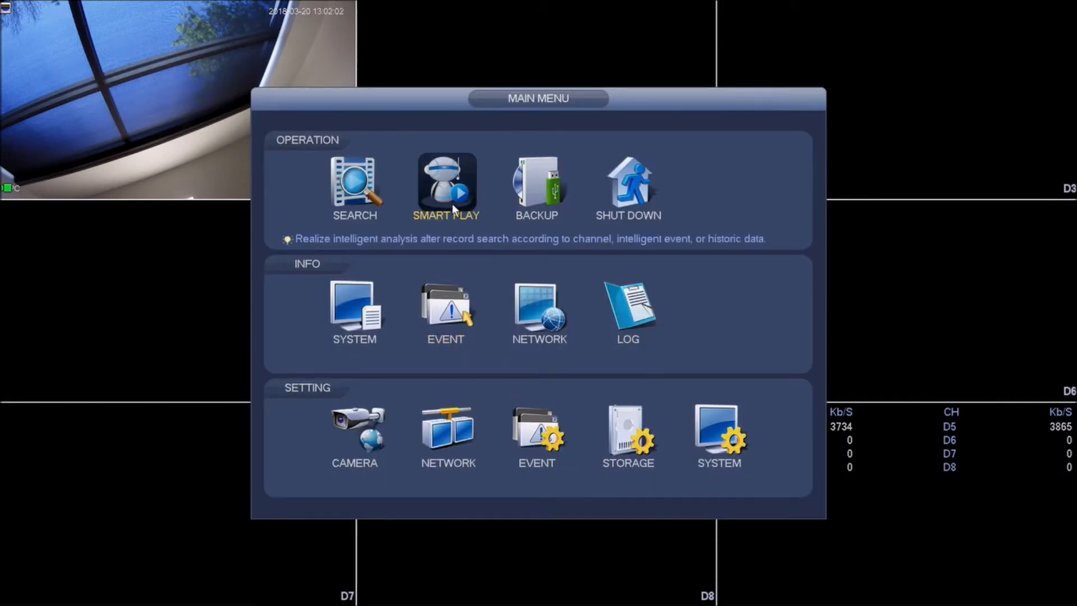
Enter Smart Play face-detect search and select channels D1 and D5 as the analysis channels
{"action": "left_click", "coordinate": [445, 185]}
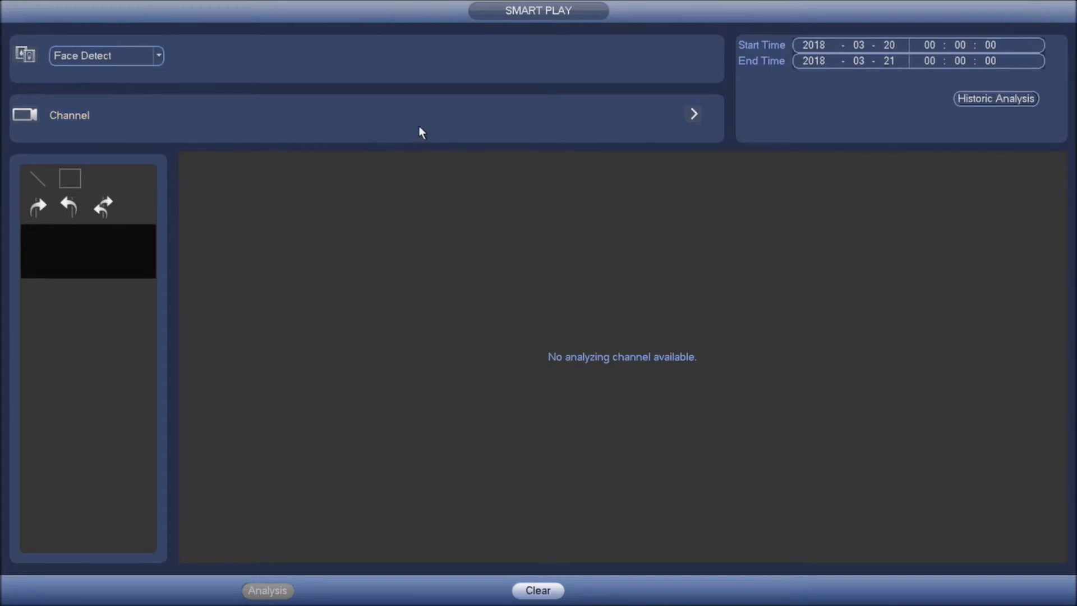
{"action": "left_click", "coordinate": [693, 114]}
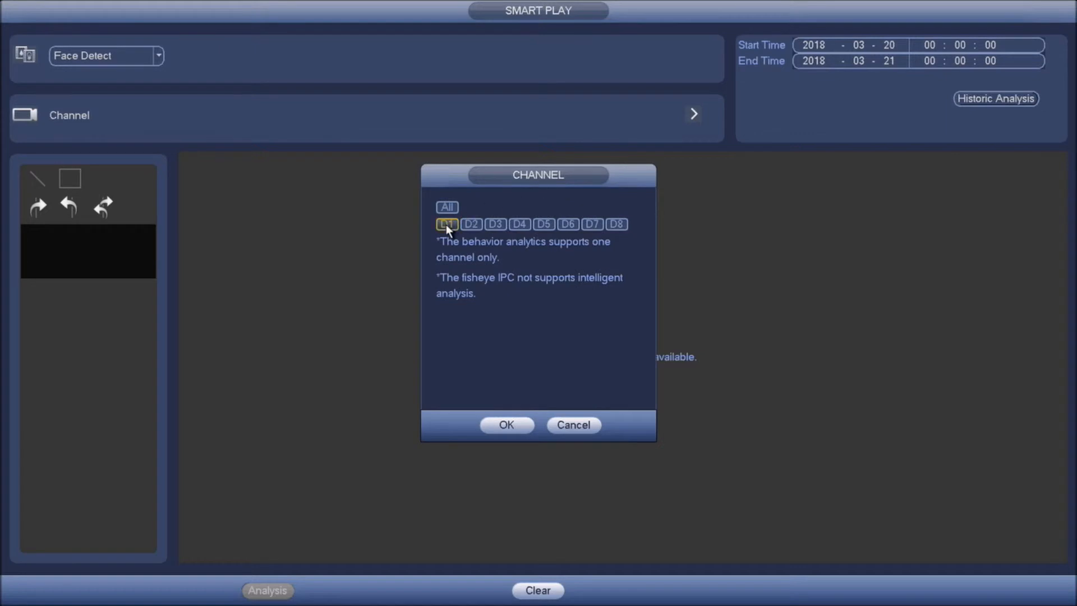
{"action": "left_click", "coordinate": [543, 224]}
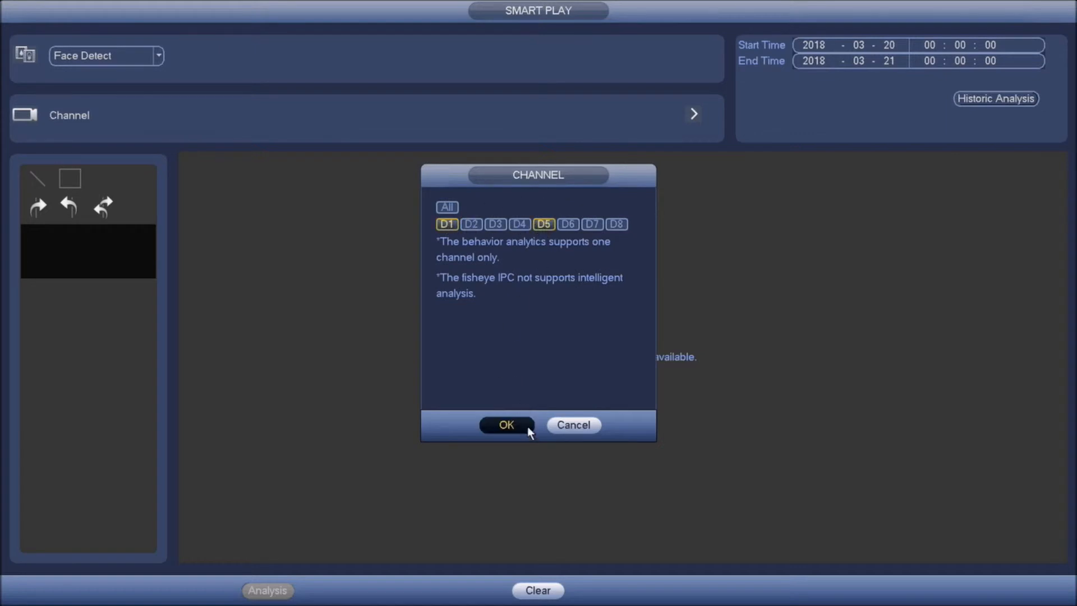
{"action": "left_click", "coordinate": [505, 424]}
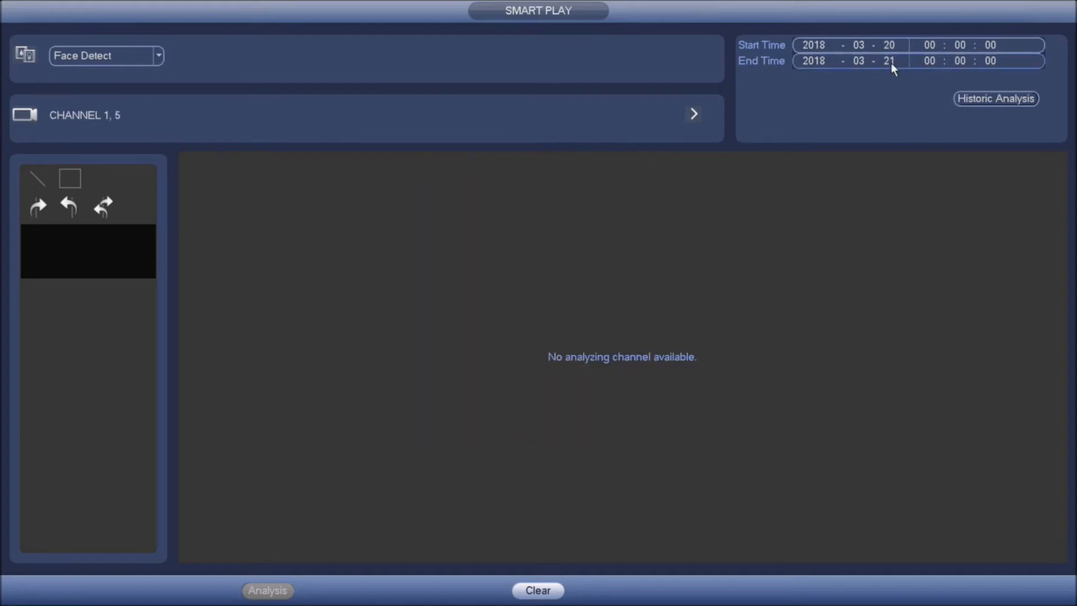
Set the search period to 2018-03-20 starting at hour 11
{"action": "left_click", "coordinate": [892, 61]}
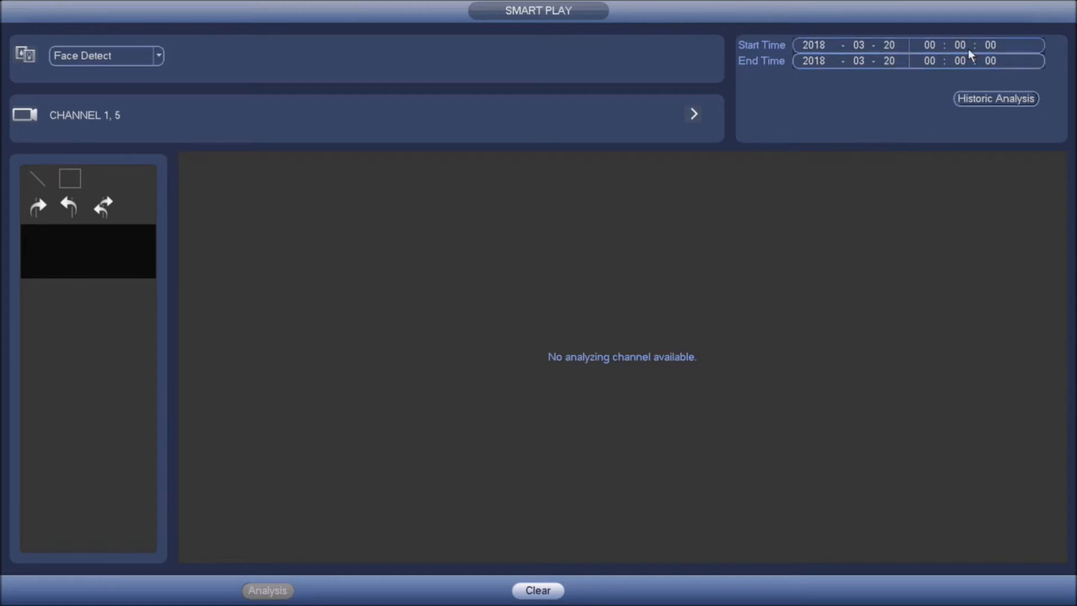
{"action": "type", "text": "11"}
{"action": "type", "text": "13"}
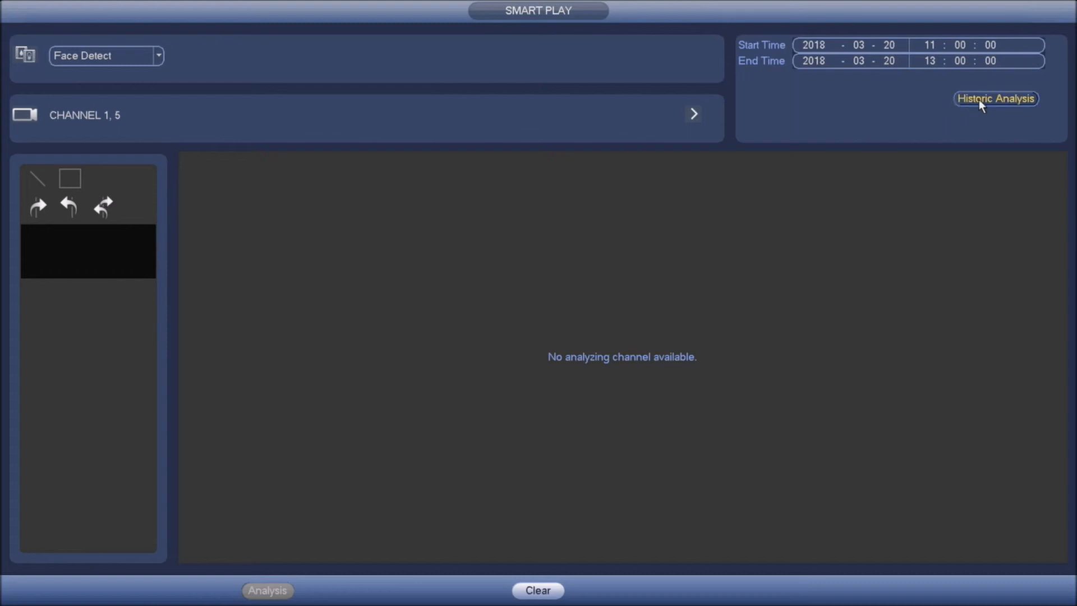
Run Historic Analysis and play the channel 5 face capture from 12:15:04
{"action": "left_click", "coordinate": [996, 99]}
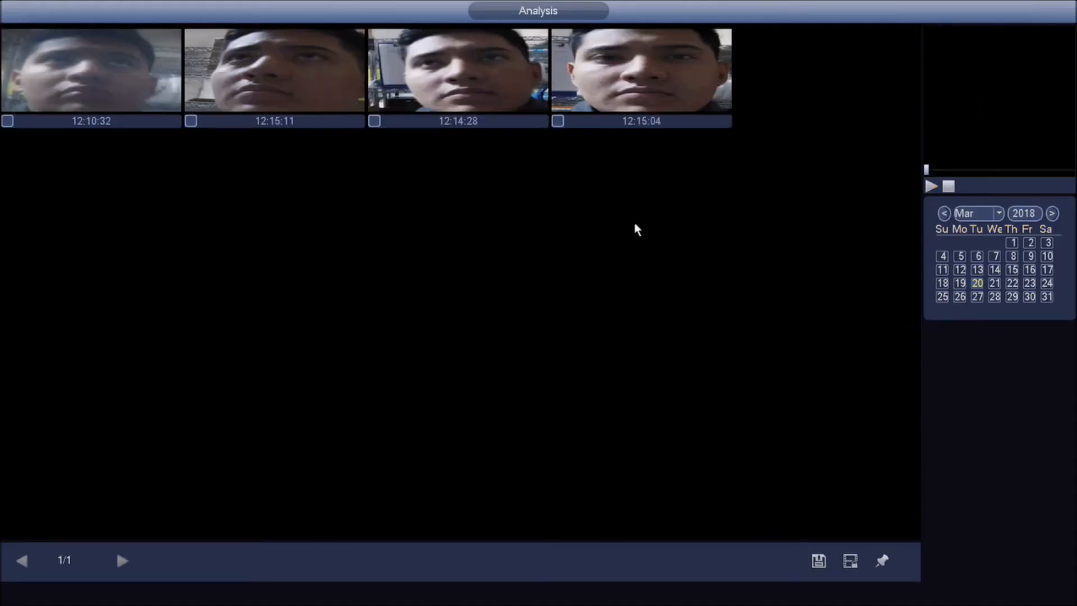
{"action": "mouse_move", "coordinate": [192, 141]}
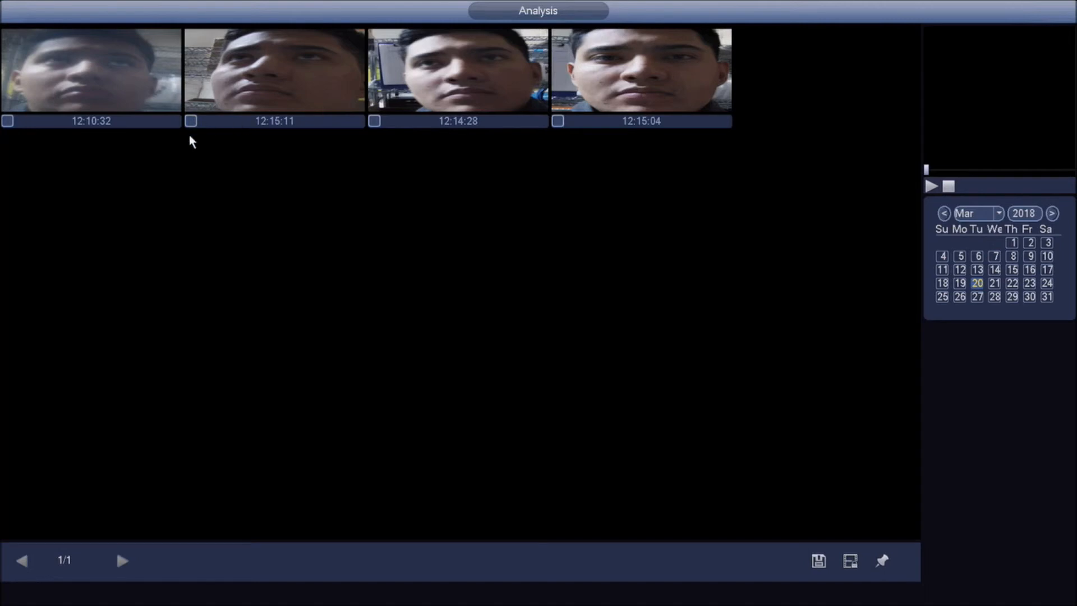
{"action": "left_click", "coordinate": [640, 68]}
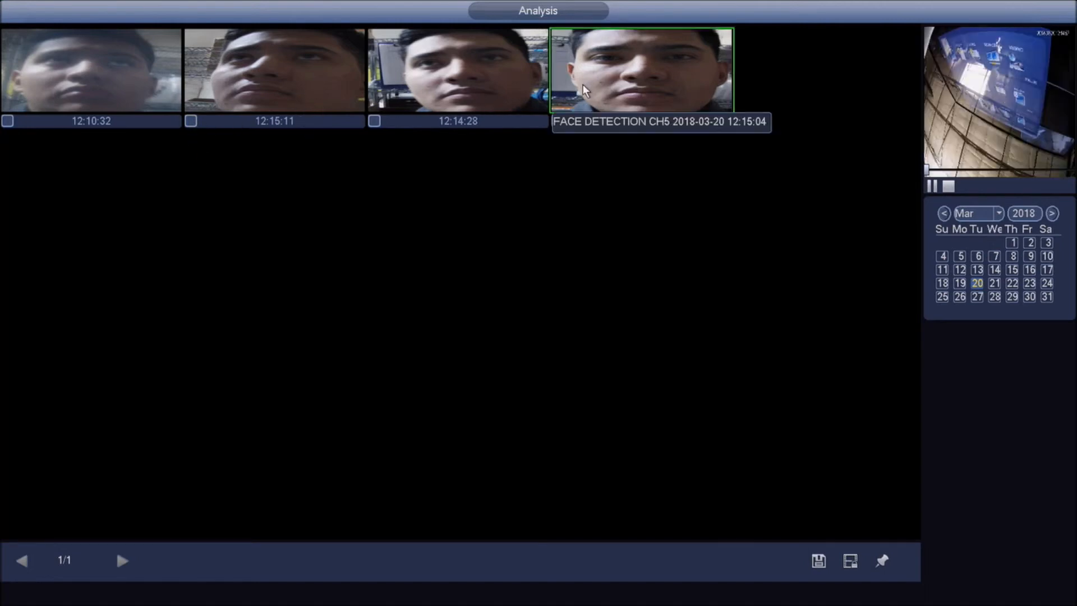
{"action": "mouse_move", "coordinate": [699, 71]}
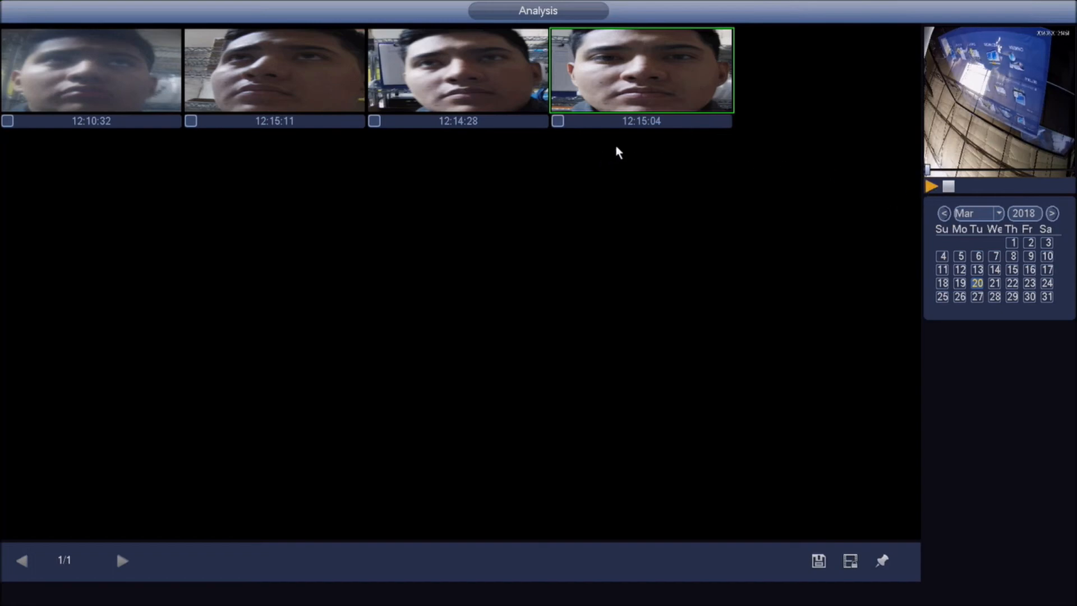
{"action": "mouse_move", "coordinate": [298, 135]}
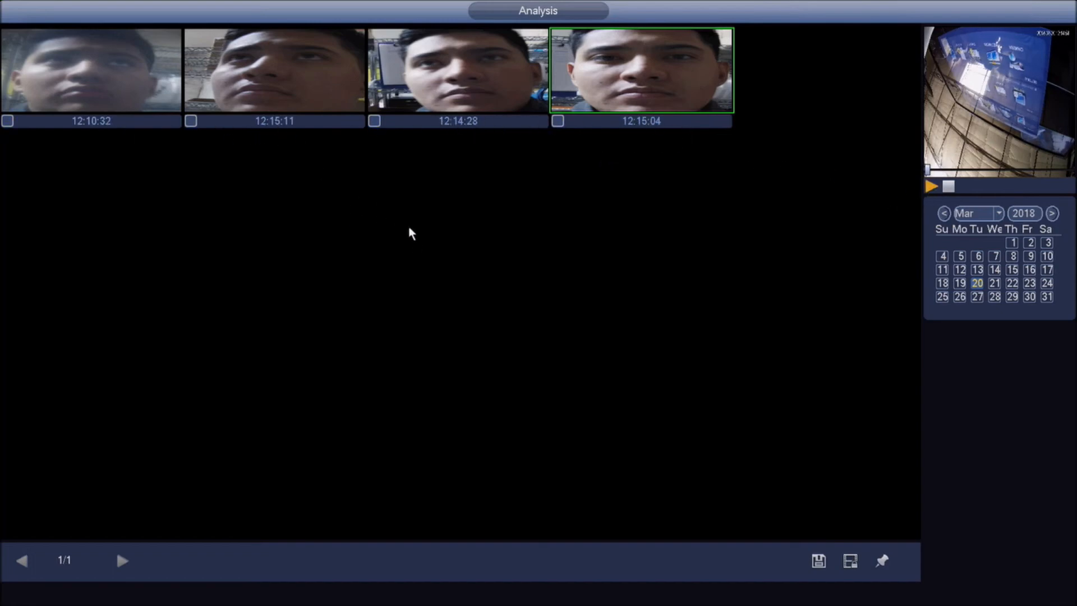
{"action": "mouse_move", "coordinate": [453, 222]}
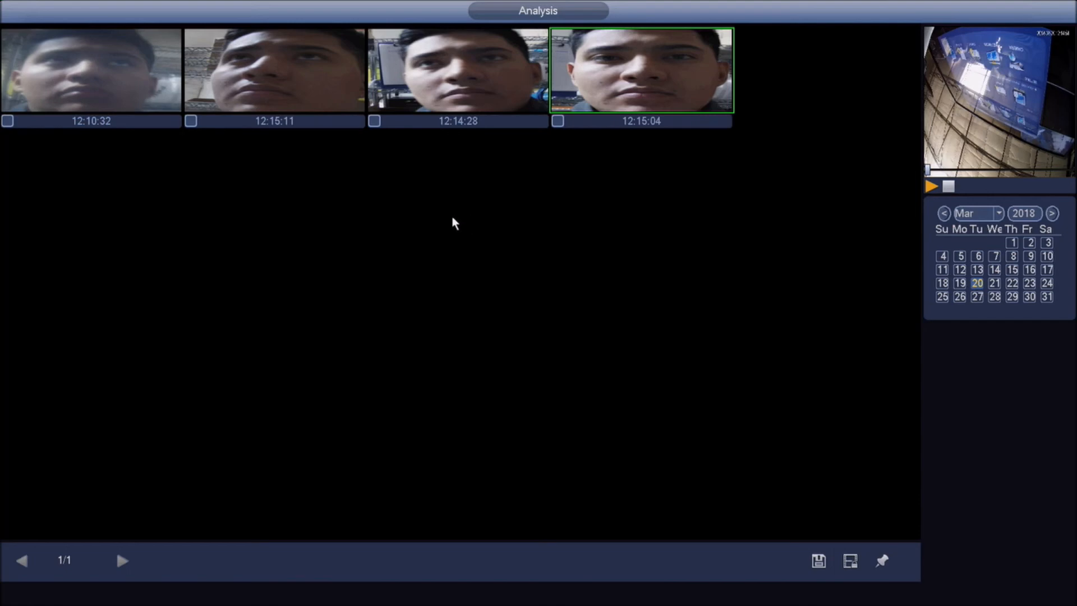